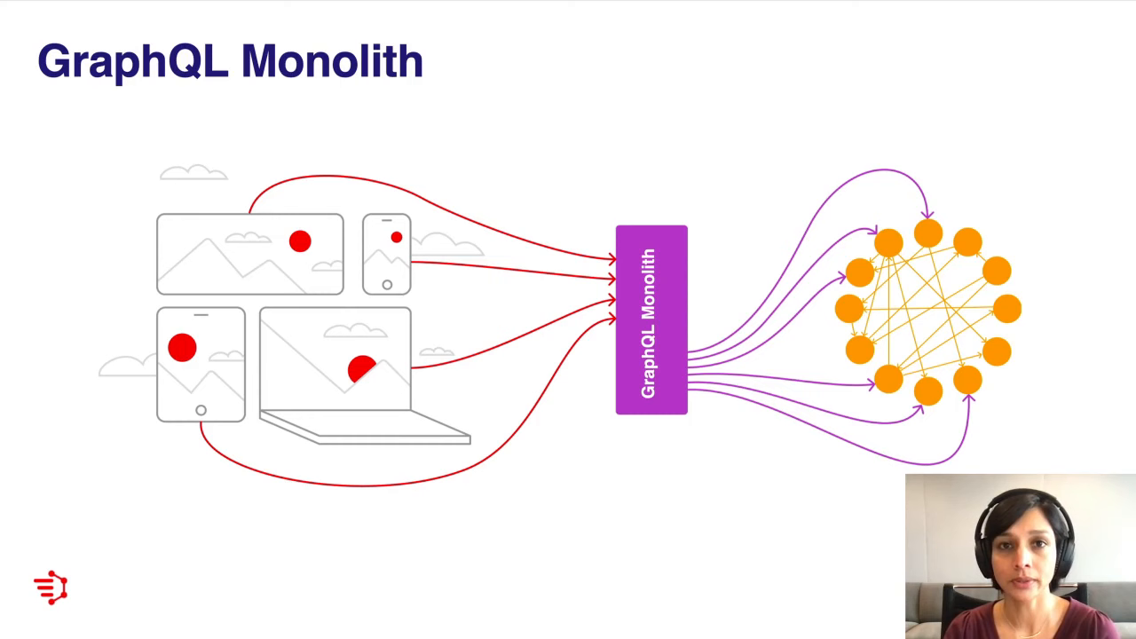
pyautogui.press('Right')
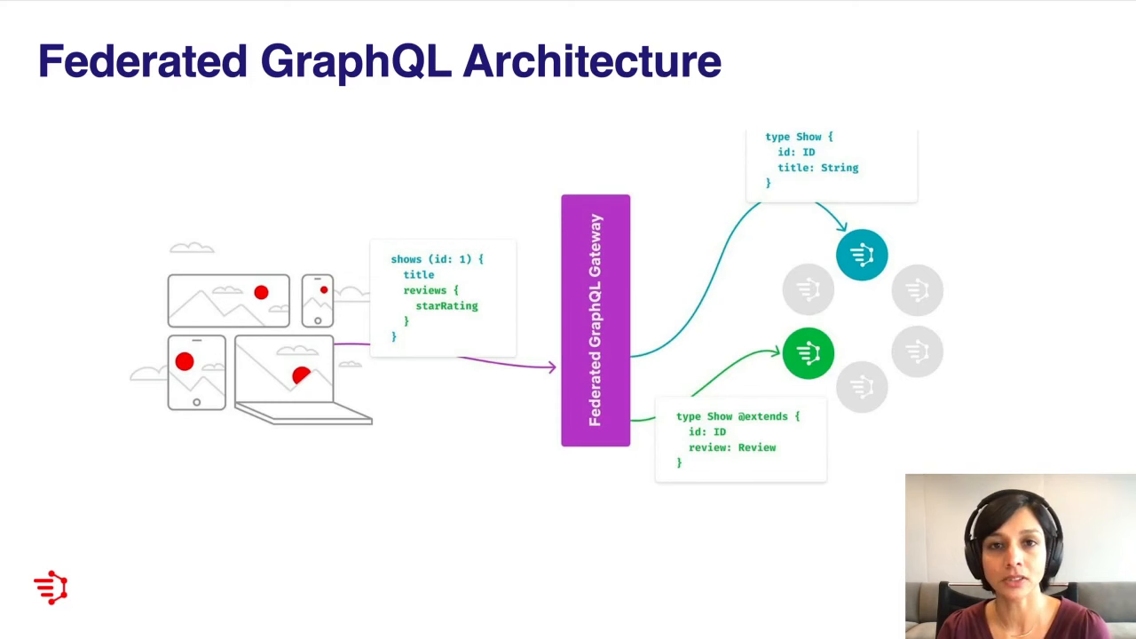
pyautogui.press('Right')
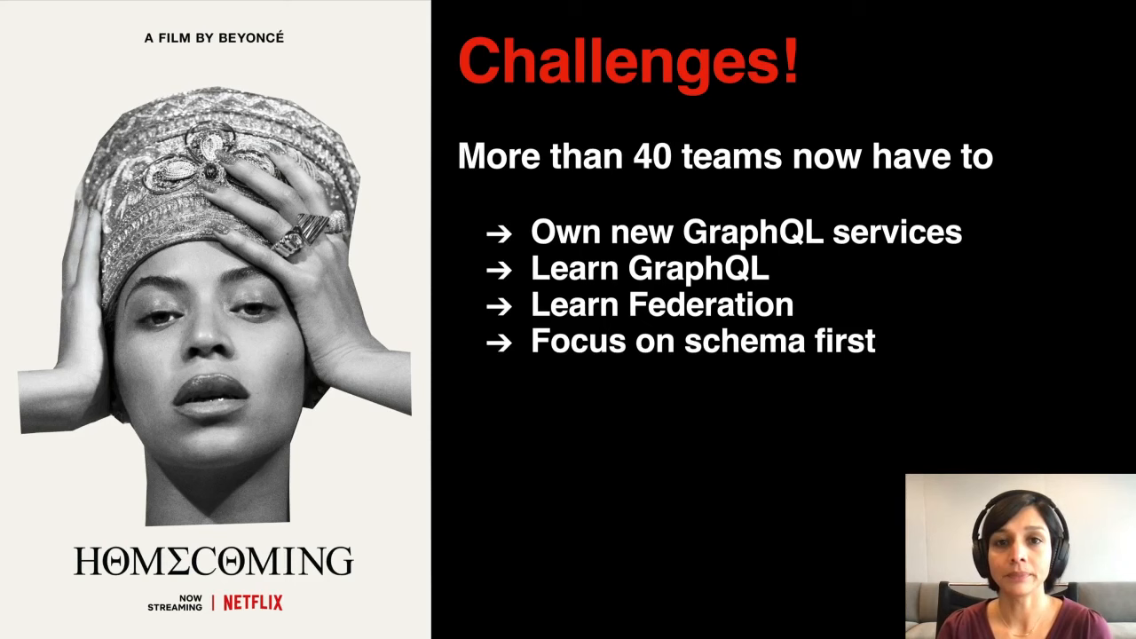